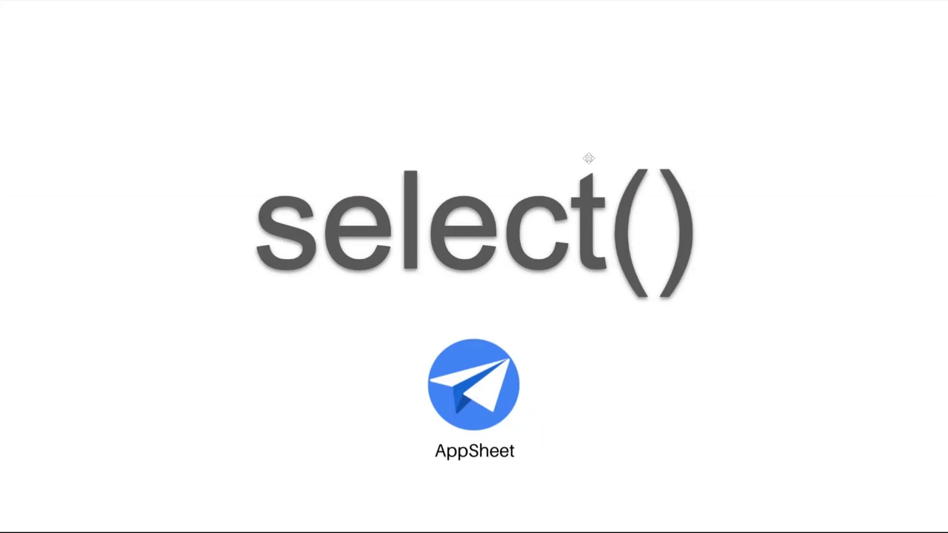
pyautogui.moveTo(282, 184)
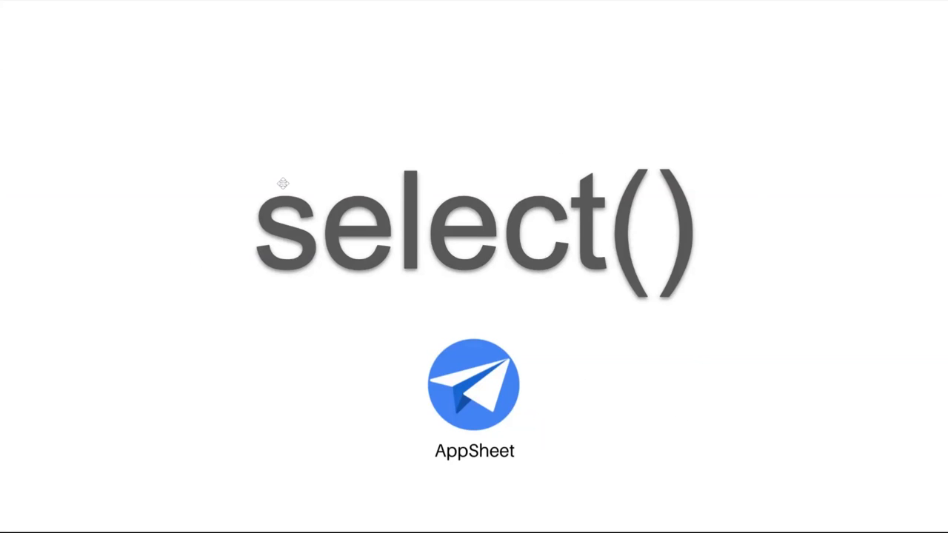
pyautogui.moveTo(784, 358)
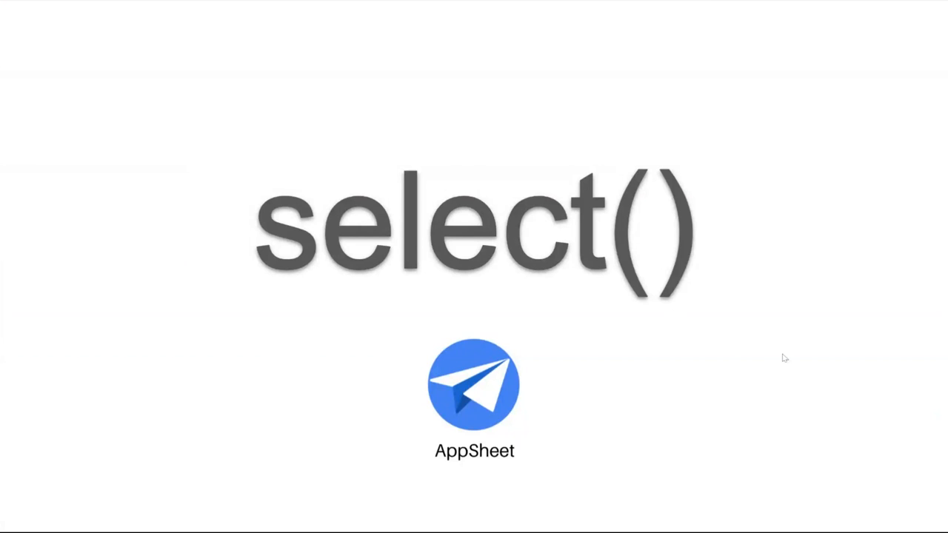
pyautogui.moveTo(148, 270)
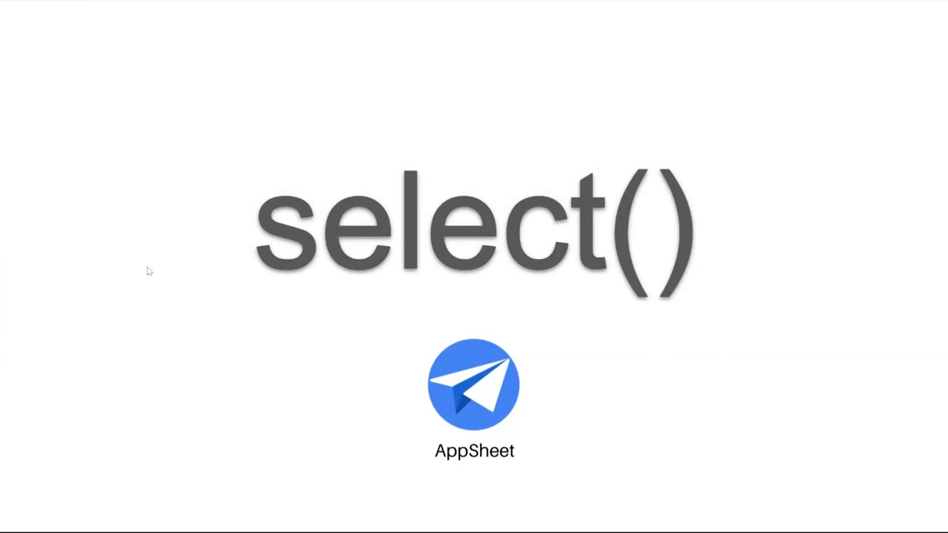
pyautogui.moveTo(752, 172)
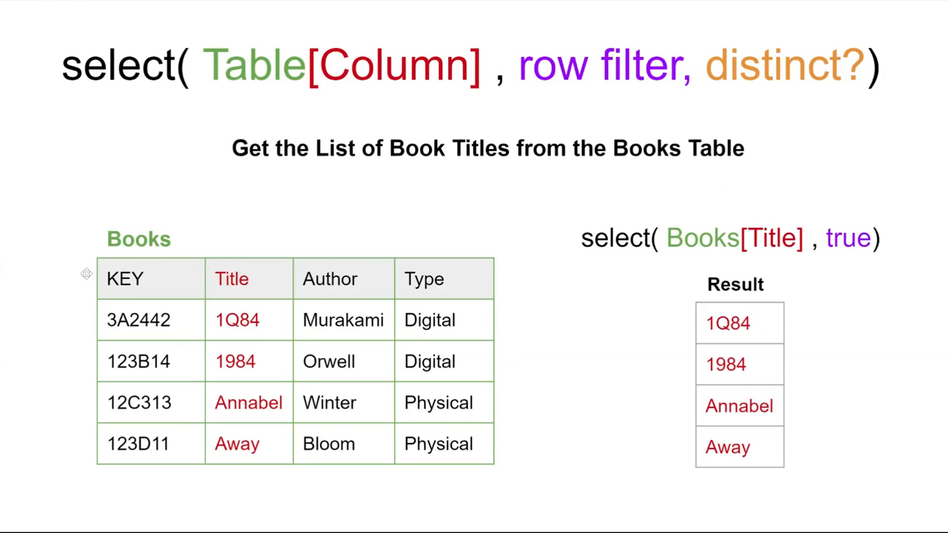
pyautogui.moveTo(667, 463)
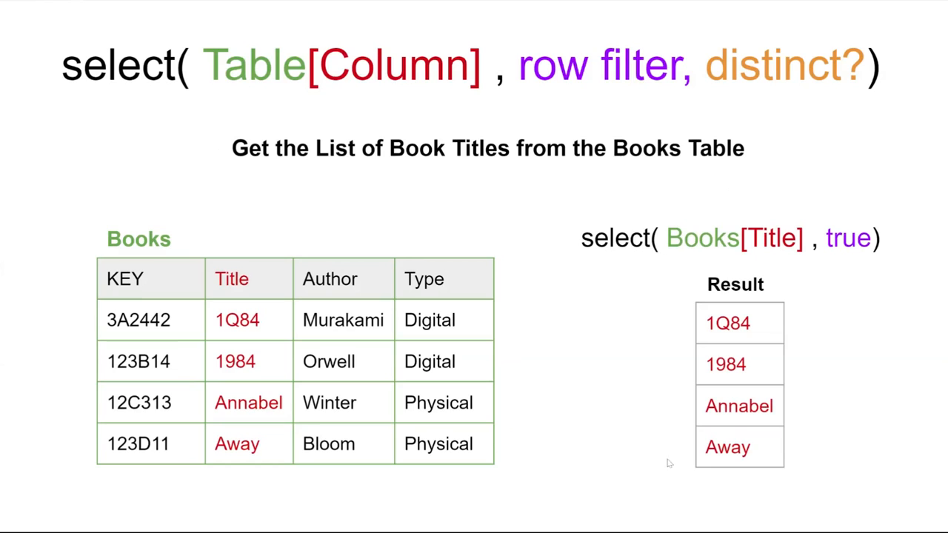
pyautogui.moveTo(658, 456)
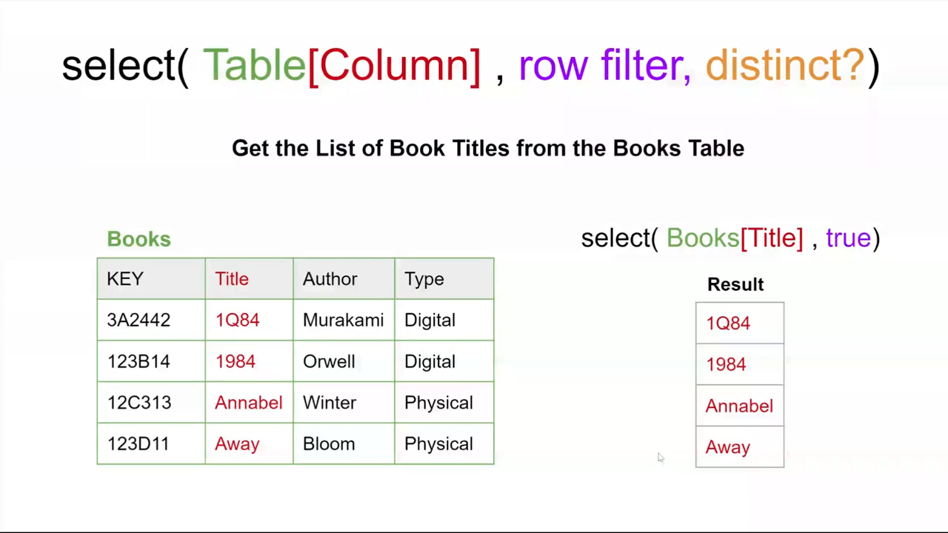
pyautogui.moveTo(651, 444)
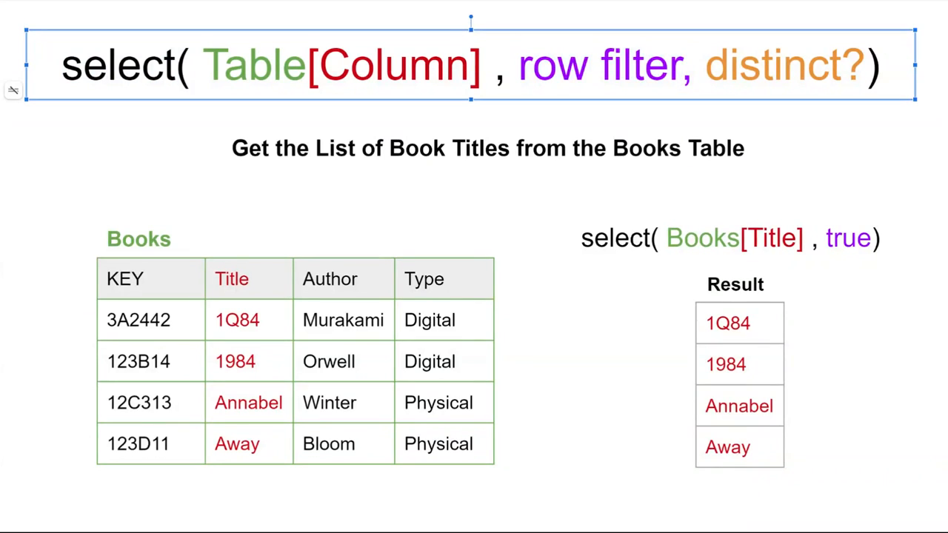
# - Highlight the distinct? argument, the subtitle and the Title column text on the syntax slide
pyautogui.click(518, 65)
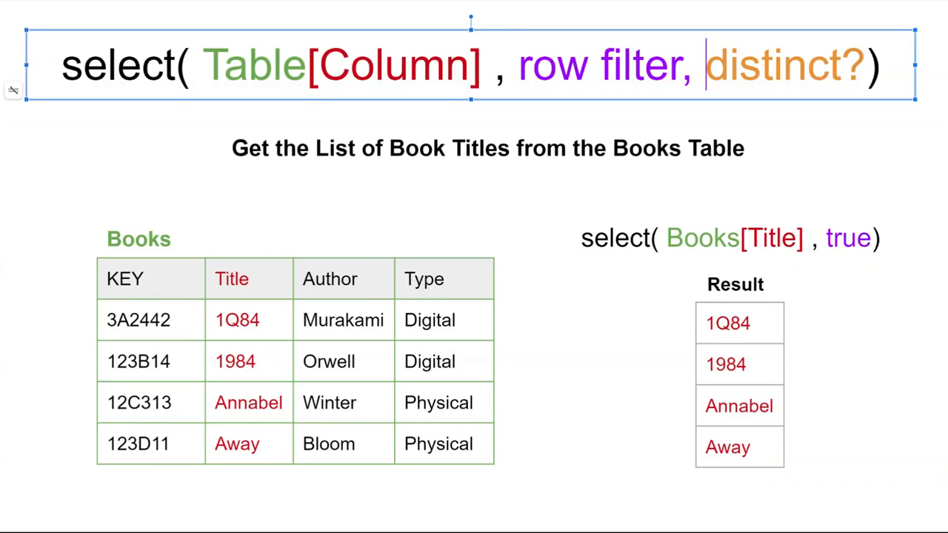
pyautogui.doubleClick(787, 65)
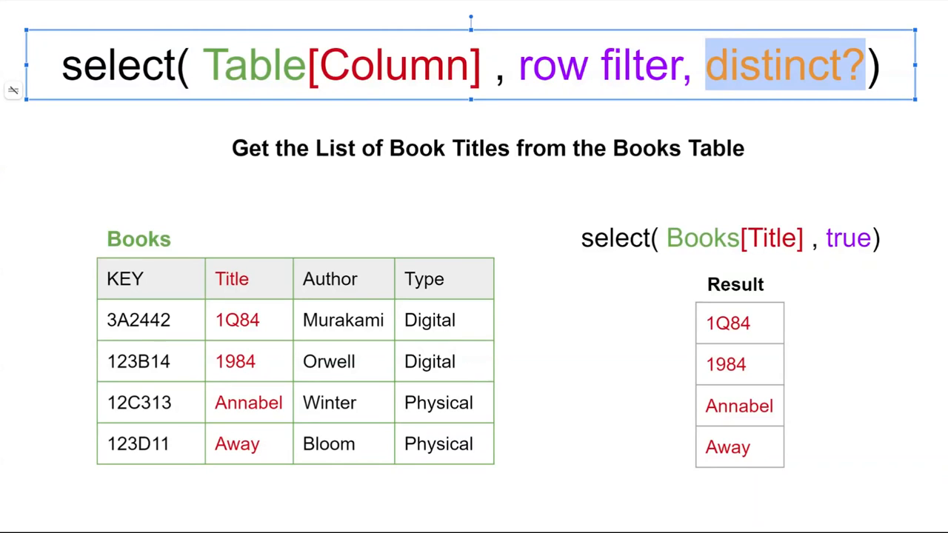
pyautogui.click(732, 71)
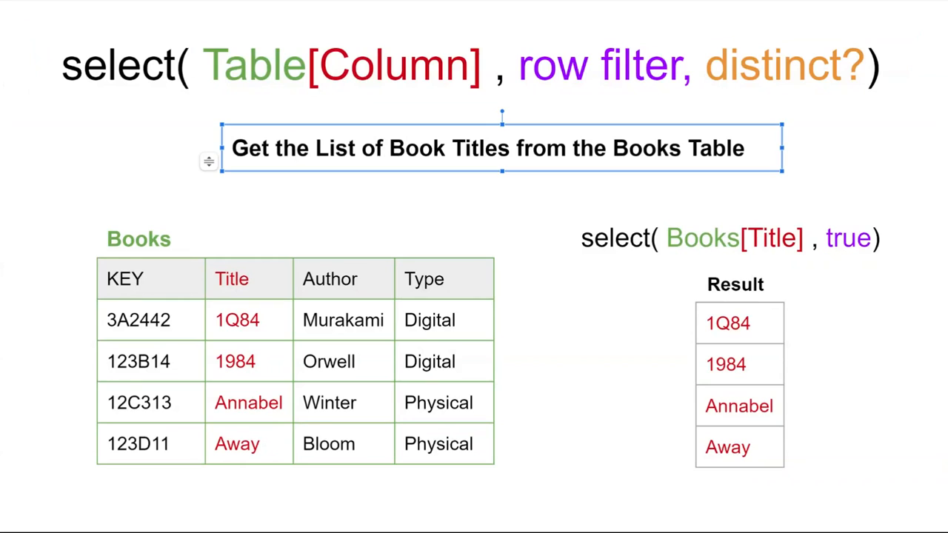
pyautogui.tripleClick(486, 148)
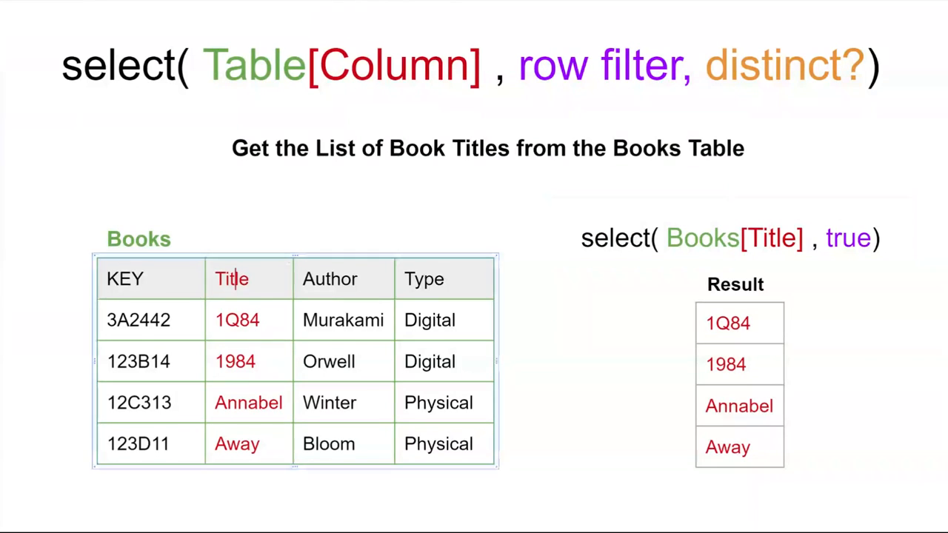
pyautogui.doubleClick(849, 239)
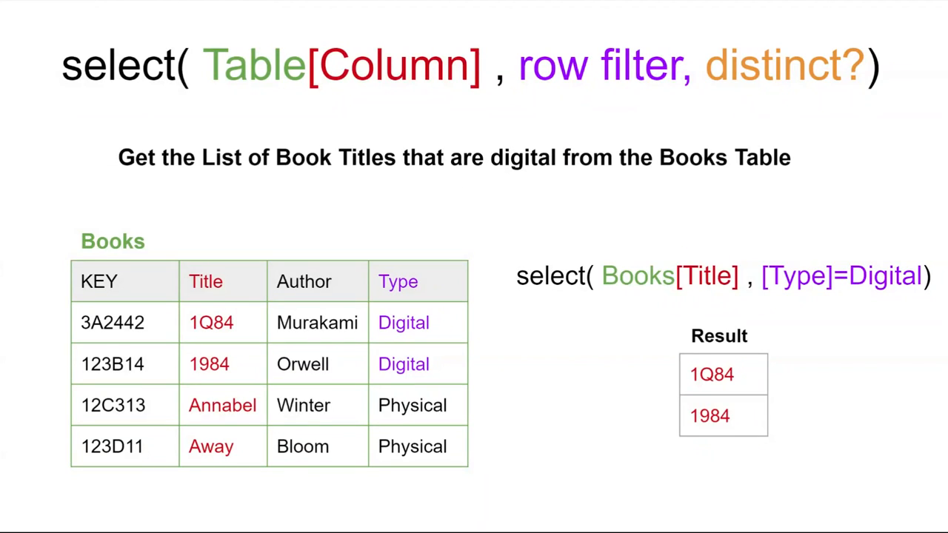
# - Highlight words in the [Type]=Digital formula on the digital-books example slide
pyautogui.doubleClick(333, 157)
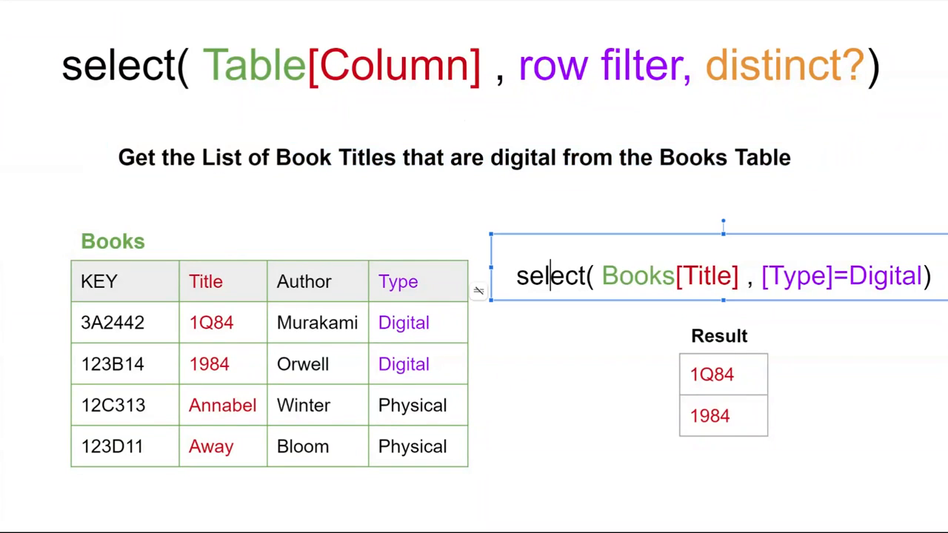
pyautogui.doubleClick(550, 275)
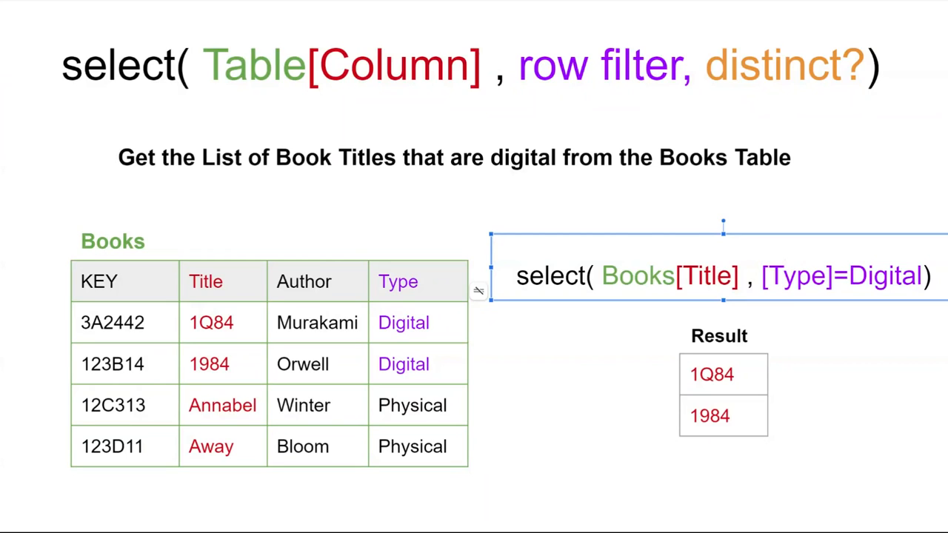
pyautogui.doubleClick(799, 277)
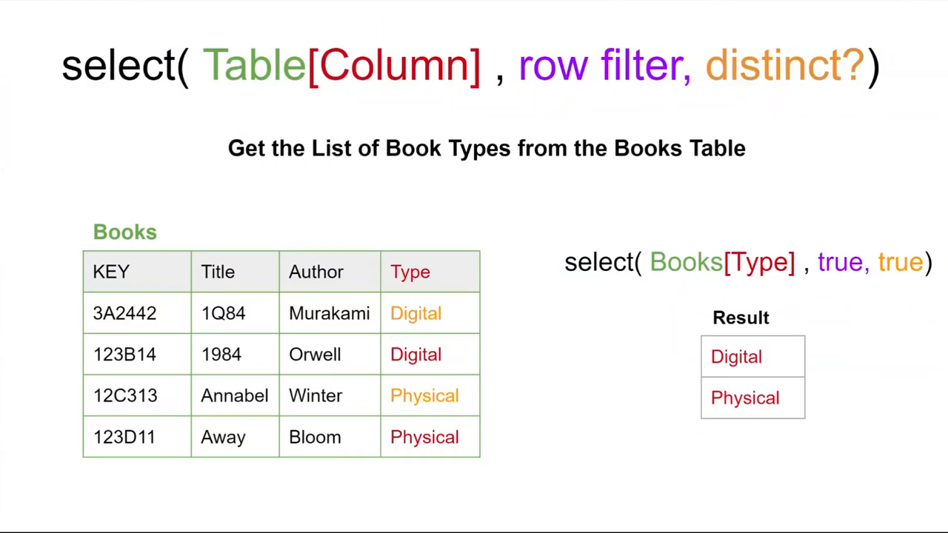
pyautogui.moveTo(737, 104)
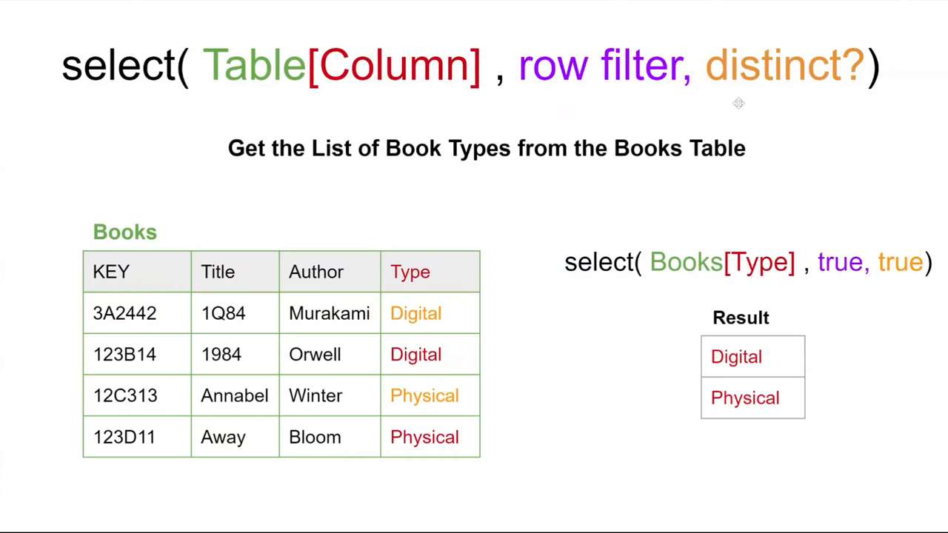
pyautogui.moveTo(695, 111)
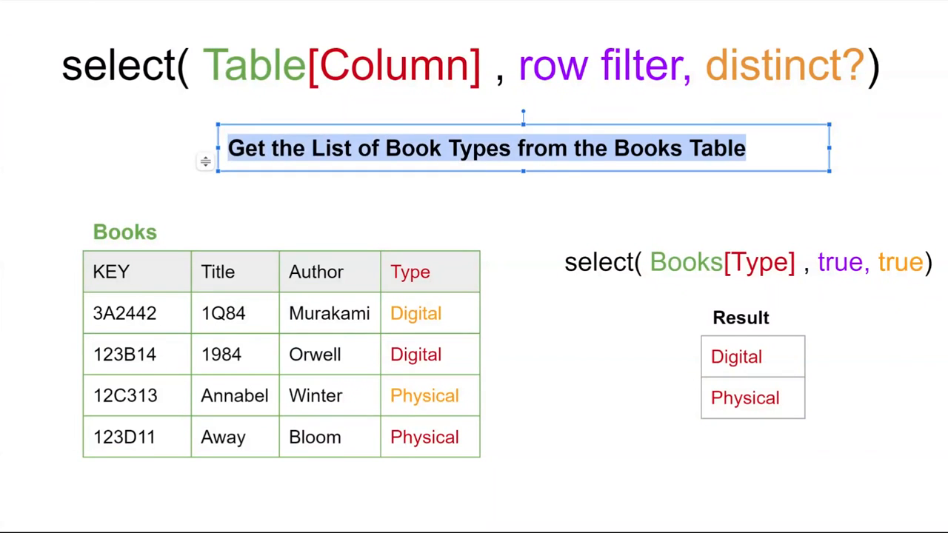
pyautogui.moveTo(505, 301)
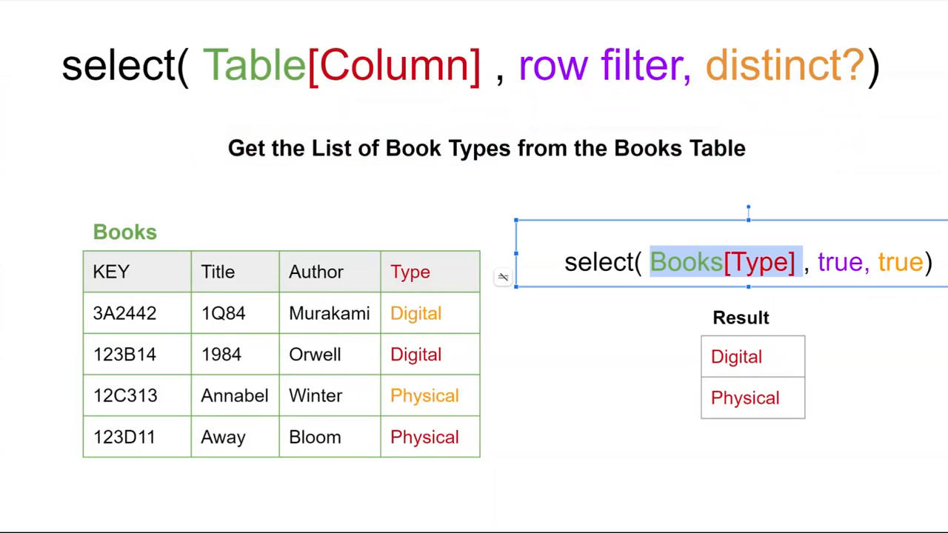
# - Select the Books[Type] formula text on the distinct-types example slide
pyautogui.click(684, 262)
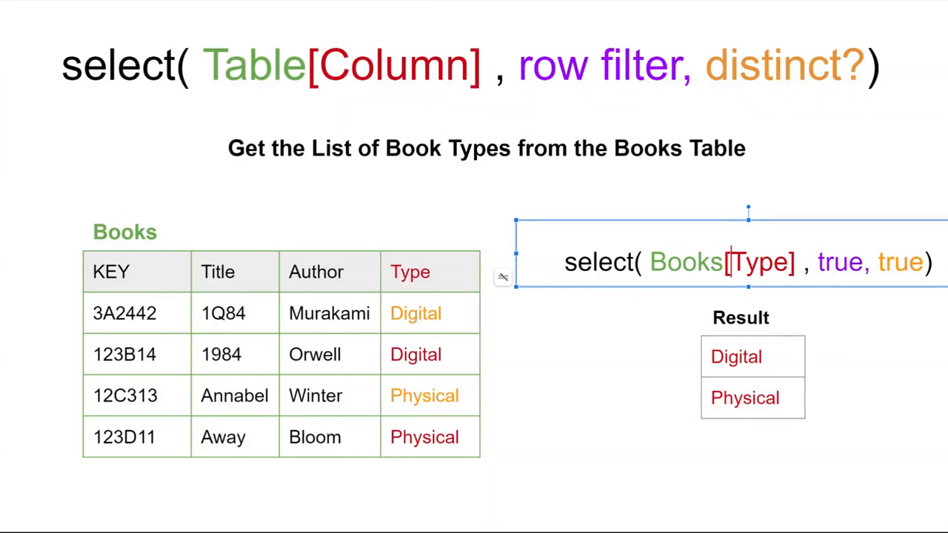
pyautogui.doubleClick(756, 262)
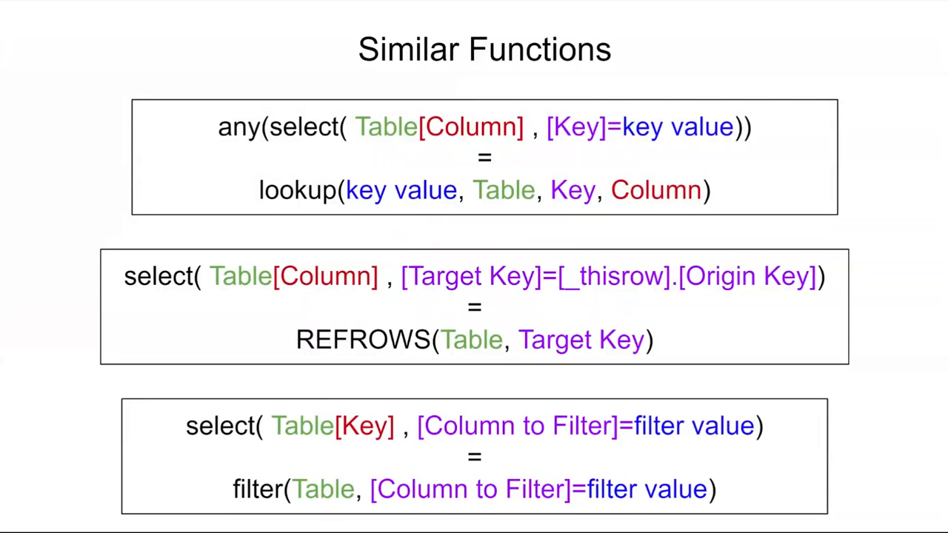
pyautogui.moveTo(354, 73)
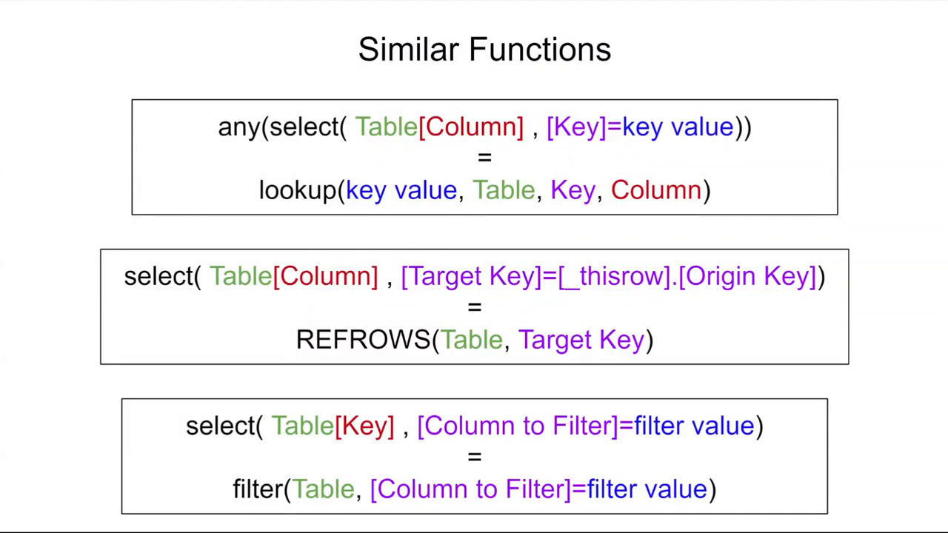
pyautogui.moveTo(756, 146)
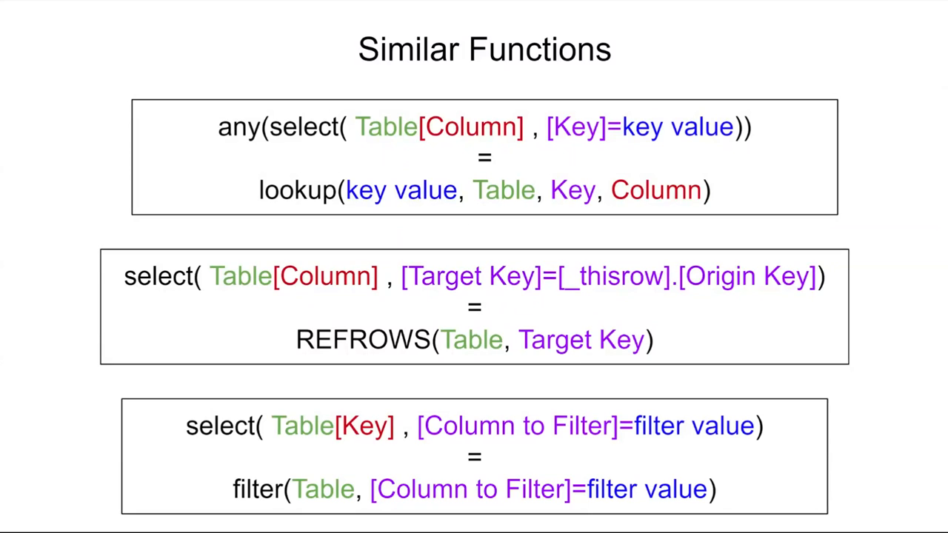
pyautogui.moveTo(521, 228)
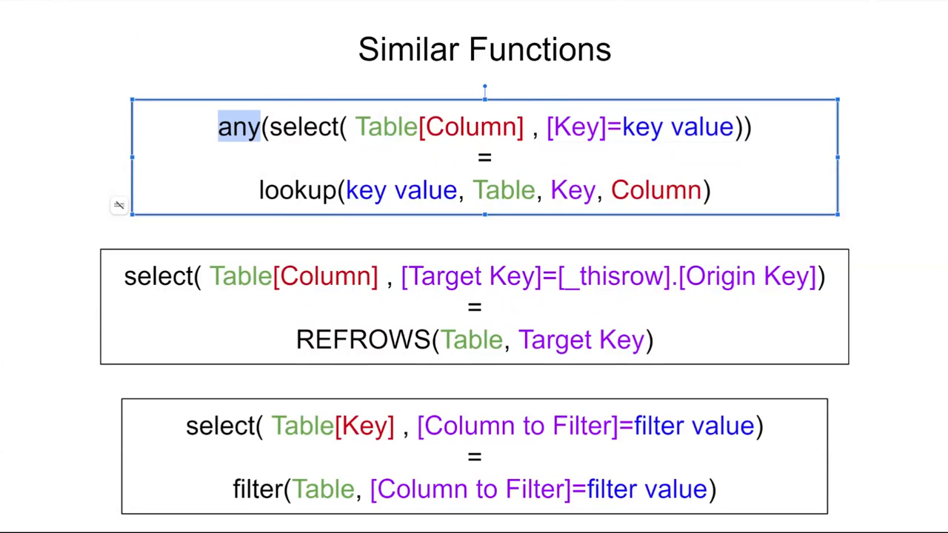
# - Highlight the any() word in the any(select()) / lookup equivalence box
pyautogui.click(270, 126)
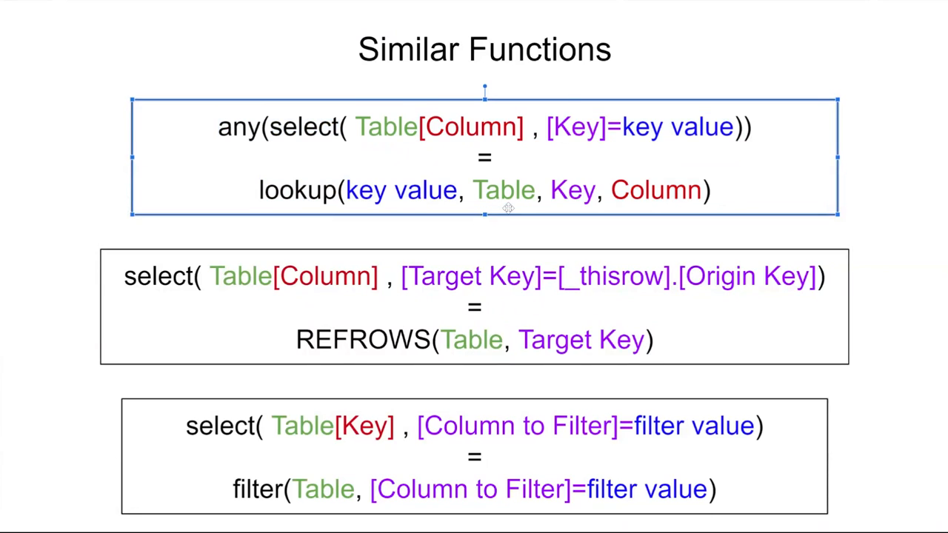
pyautogui.moveTo(660, 213)
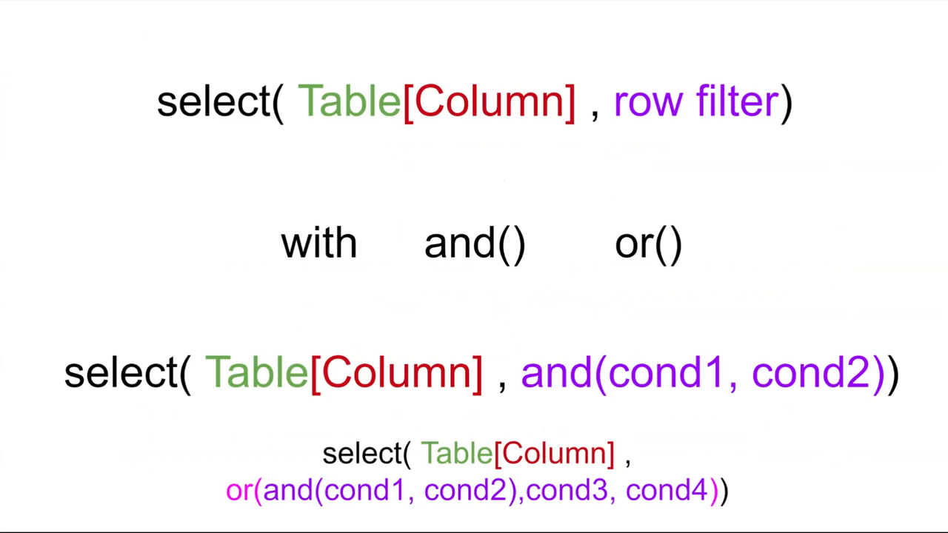
# - Highlight 'row filter' and and() on the and()/or() combined-filters slide
pyautogui.doubleClick(693, 104)
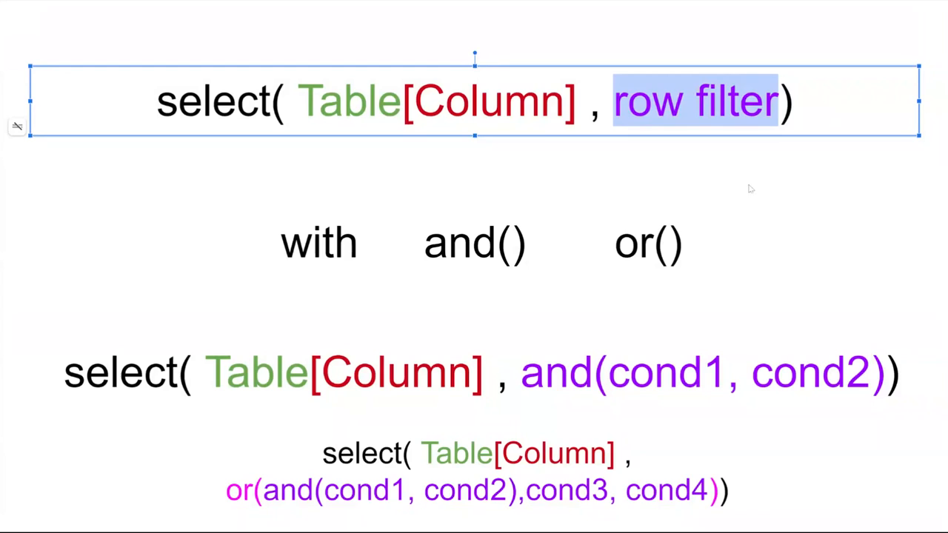
pyautogui.moveTo(423, 311)
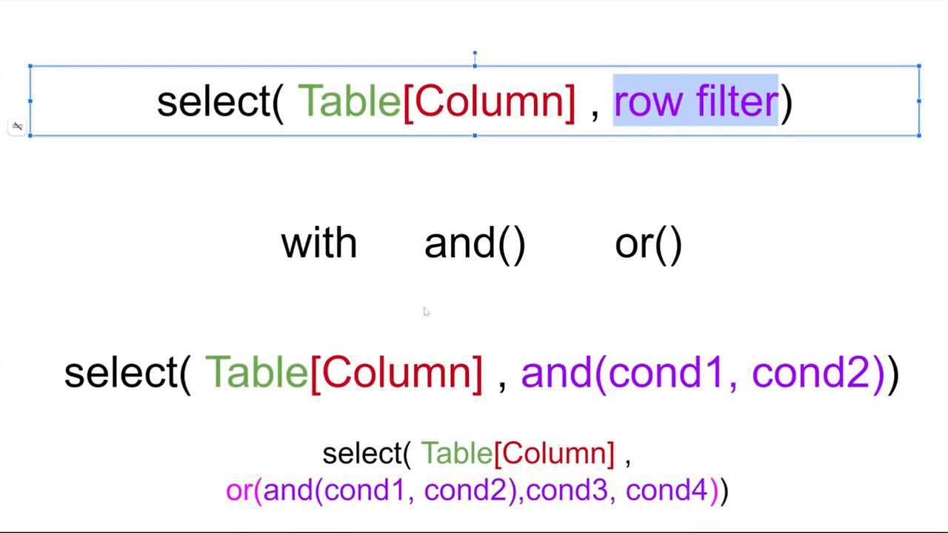
pyautogui.click(476, 243)
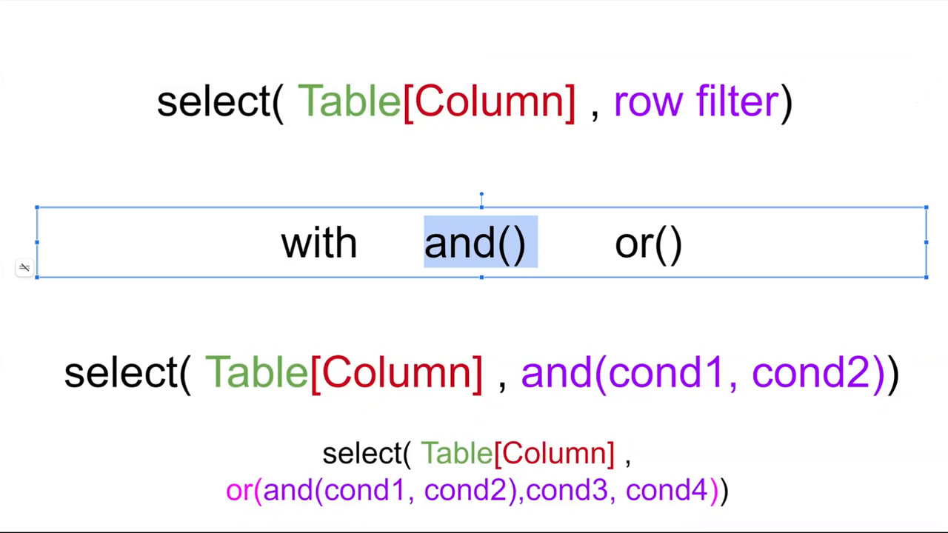